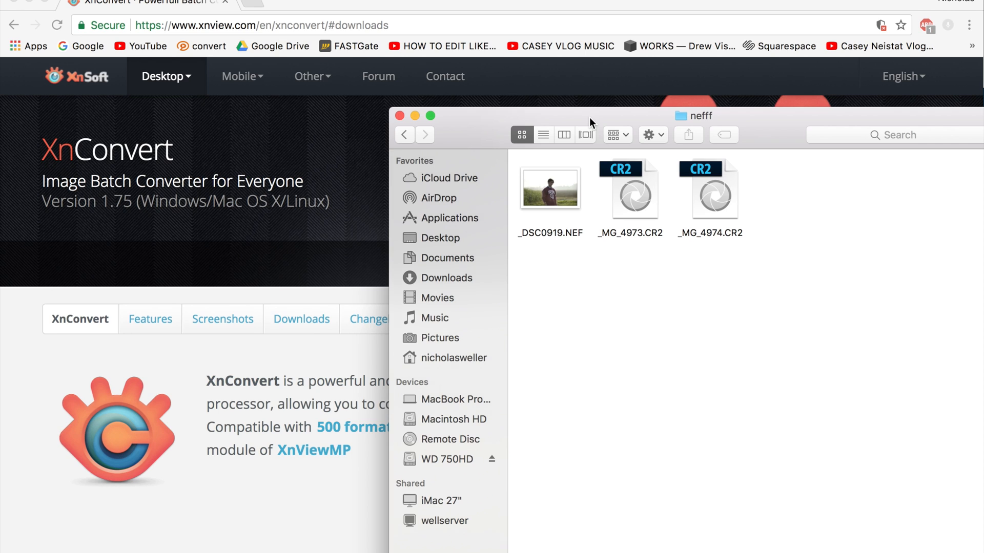
pyautogui.moveTo(314, 9)
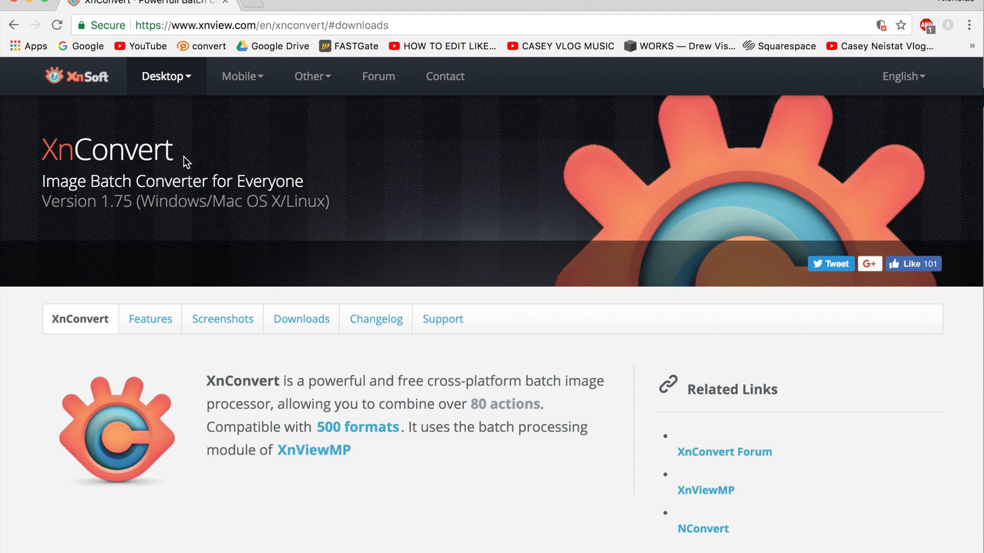
pyautogui.moveTo(301, 321)
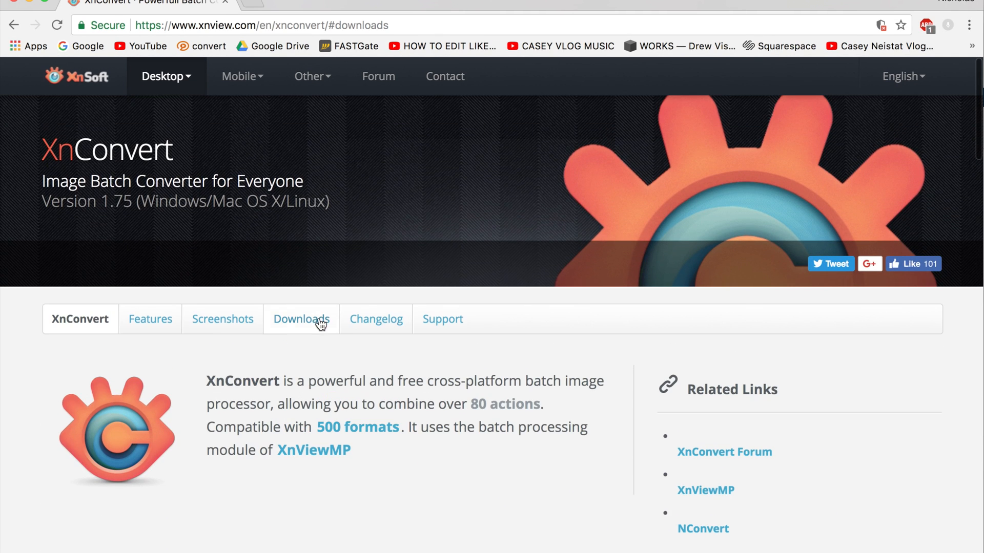
# - Add the nefff folder so its two CR2 files and one NEF appear as input
pyautogui.click(300, 319)
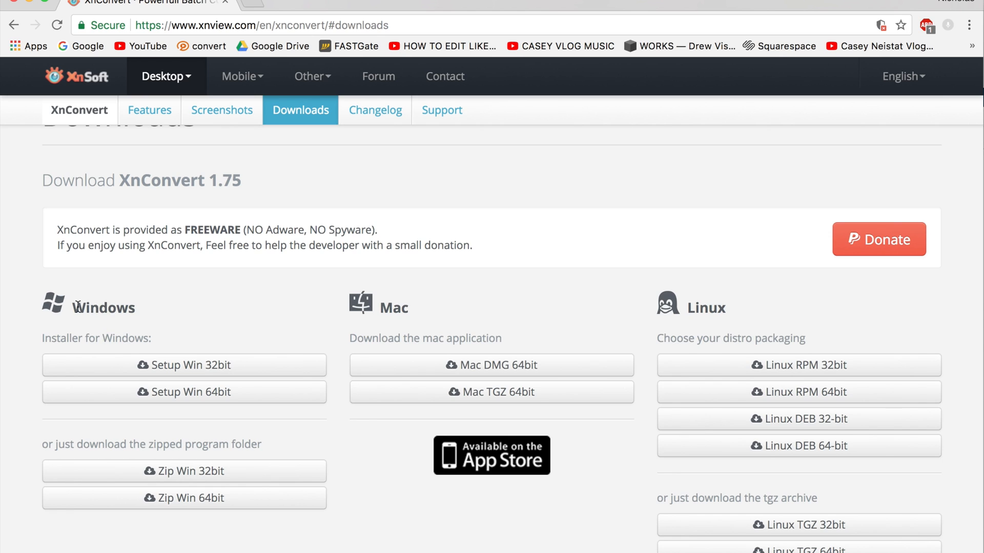
pyautogui.moveTo(491, 364)
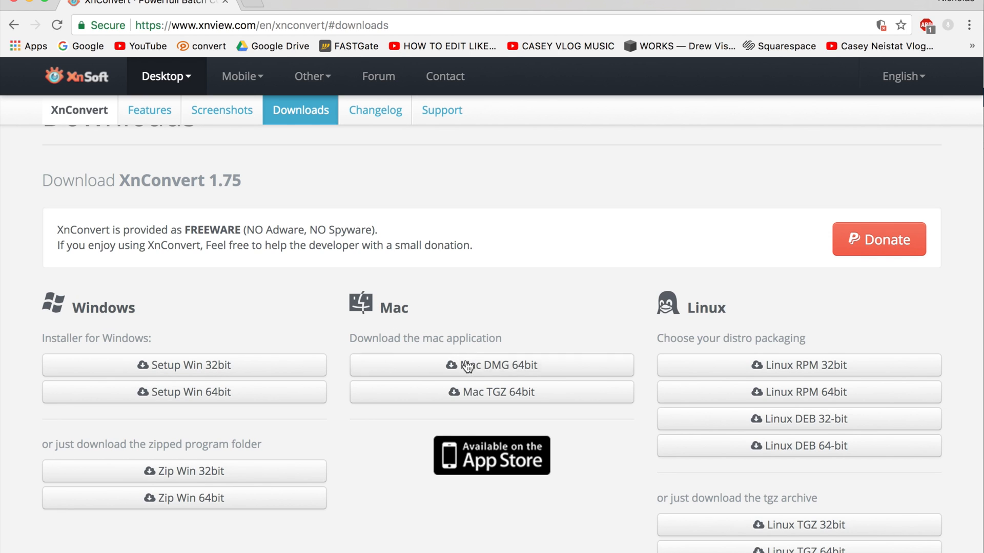
pyautogui.moveTo(751, 362)
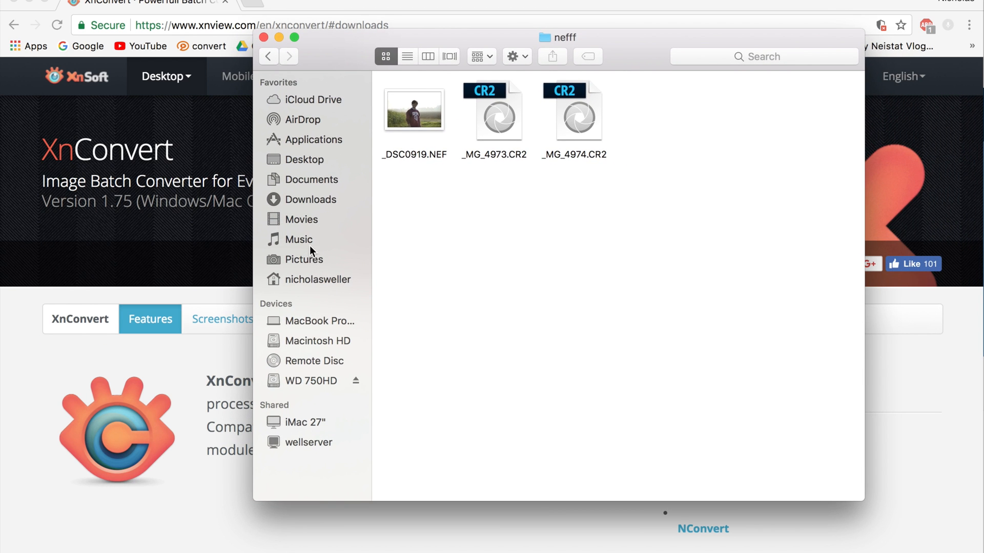
pyautogui.click(309, 200)
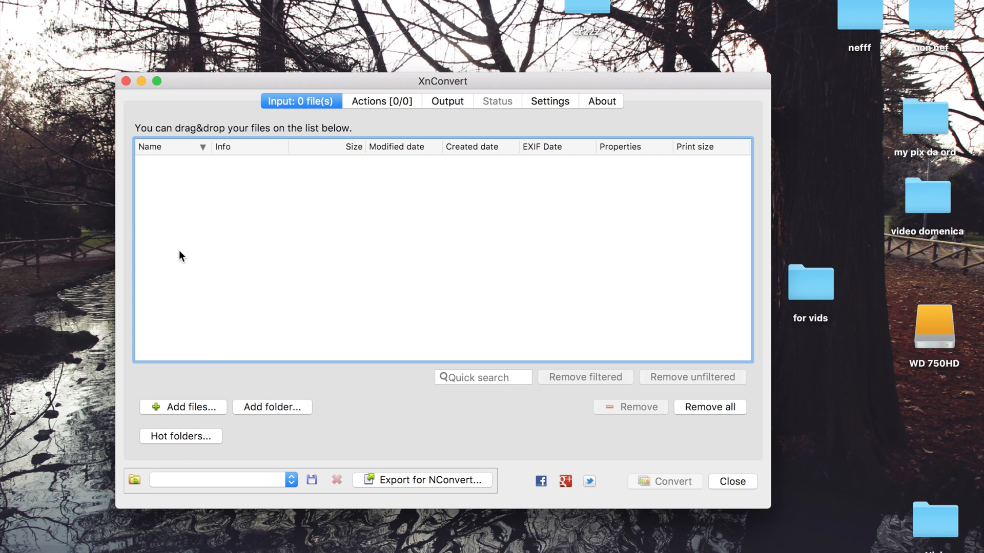
pyautogui.moveTo(247, 340)
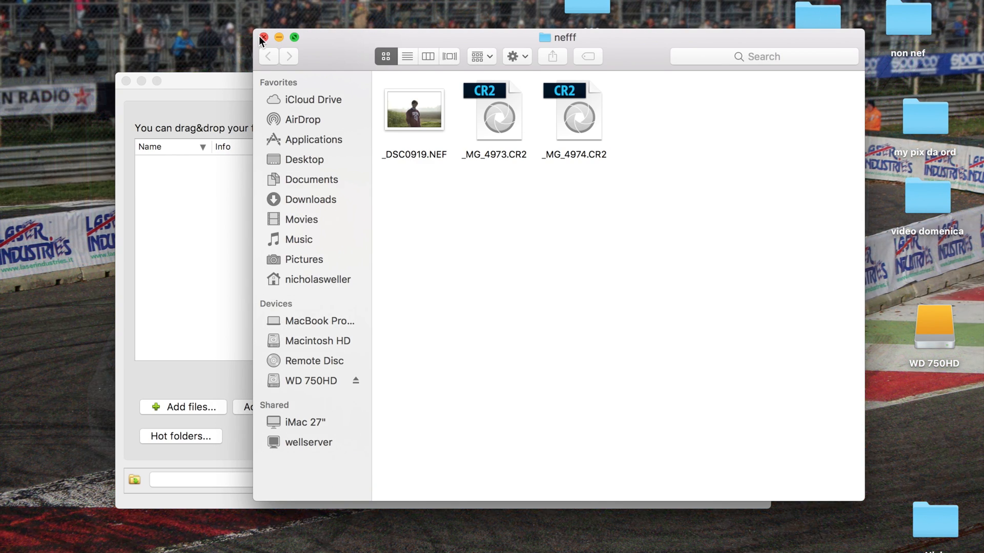
pyautogui.click(263, 37)
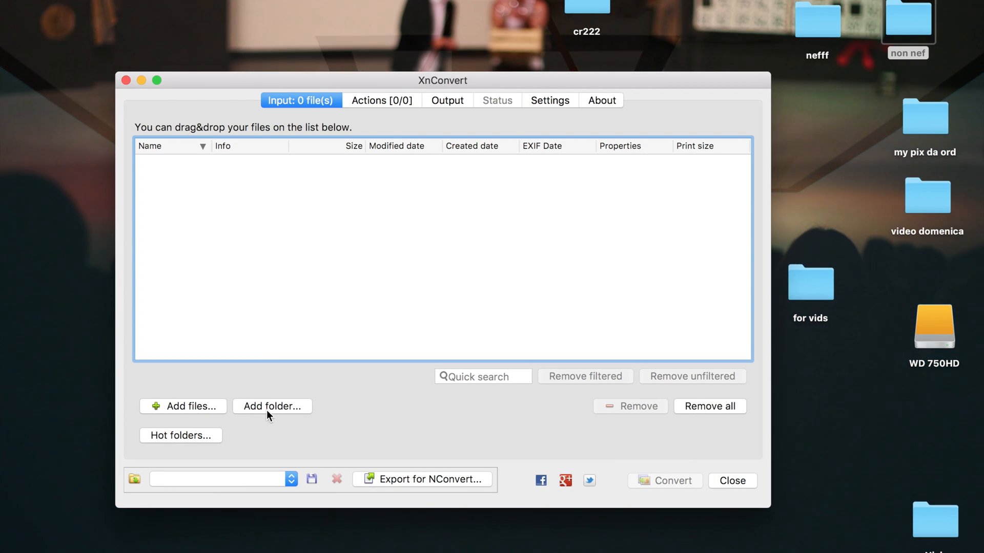
pyautogui.click(273, 405)
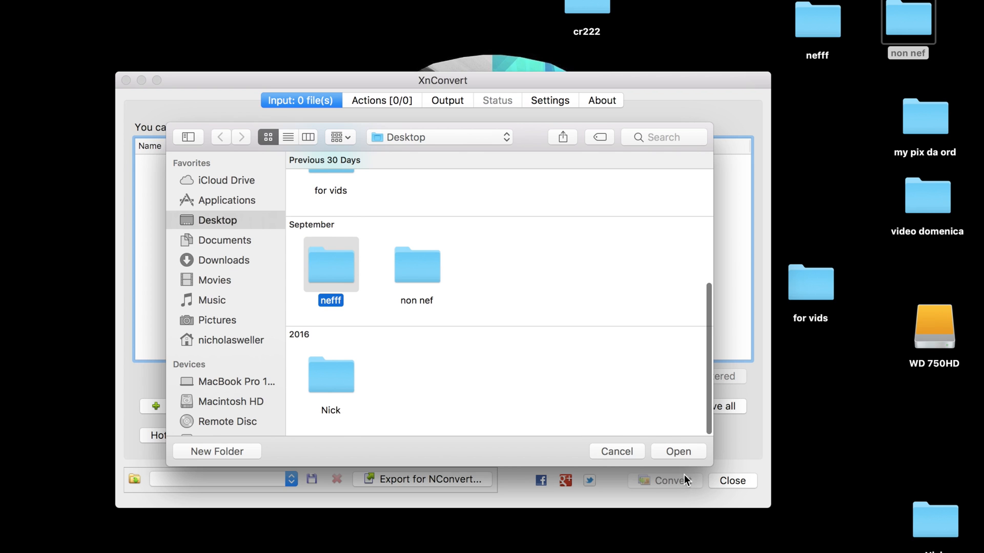
pyautogui.click(677, 451)
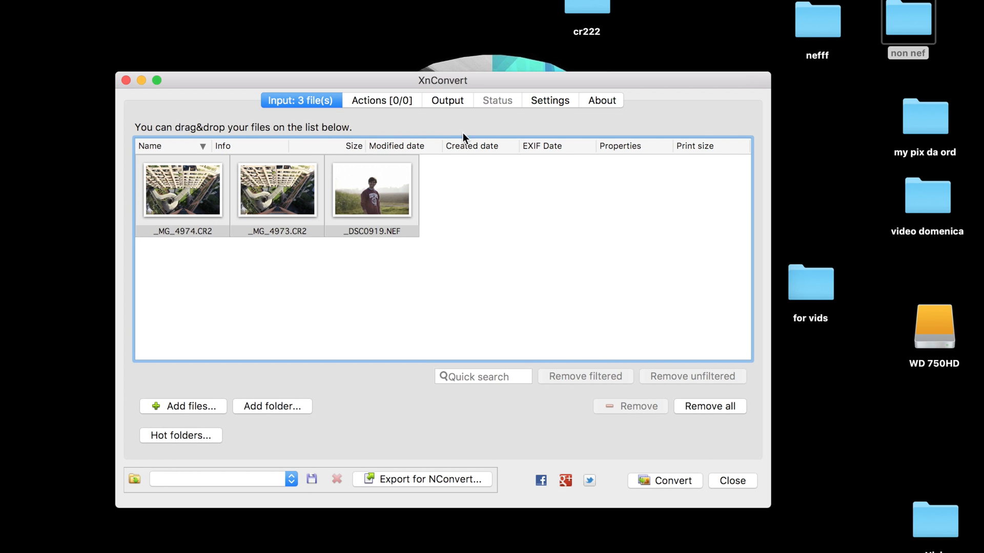
# - Send output to Desktop/non nef as JPG - JPEG/JFIF with Delete original ticked
pyautogui.click(447, 101)
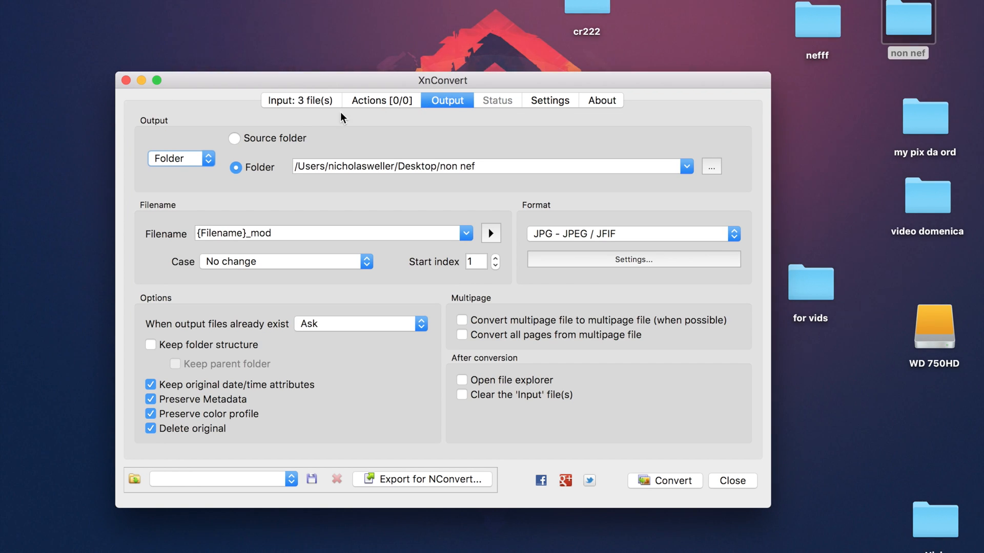
pyautogui.click(710, 166)
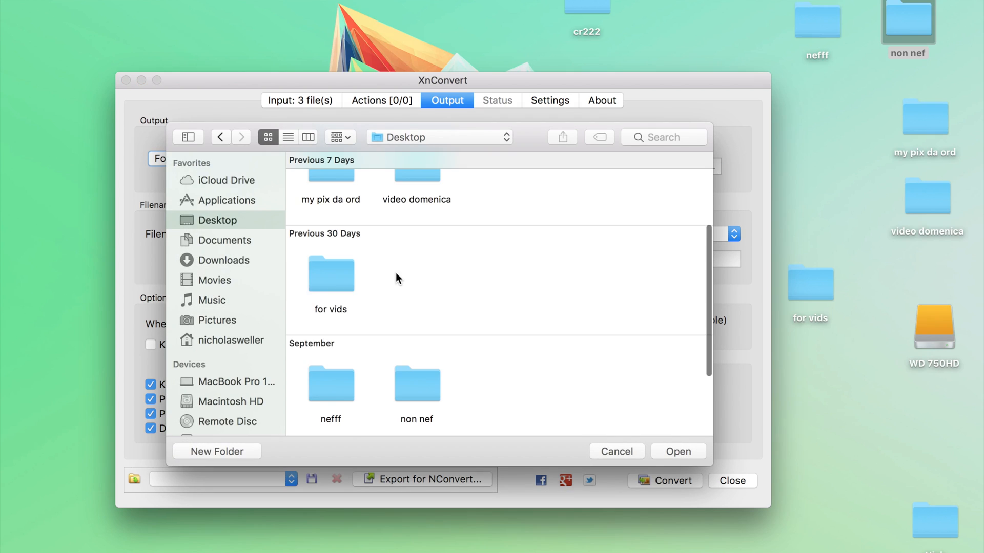
pyautogui.click(677, 451)
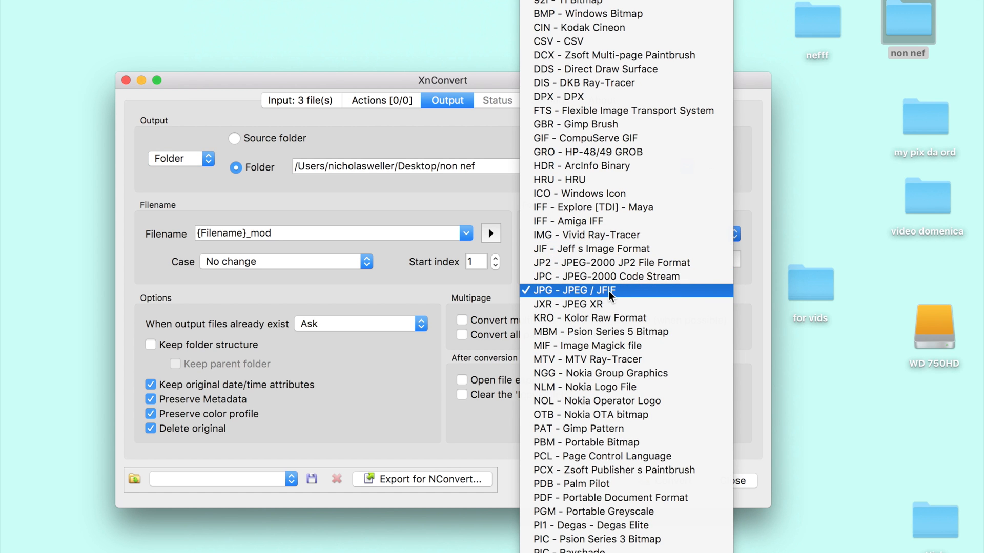
pyautogui.click(569, 290)
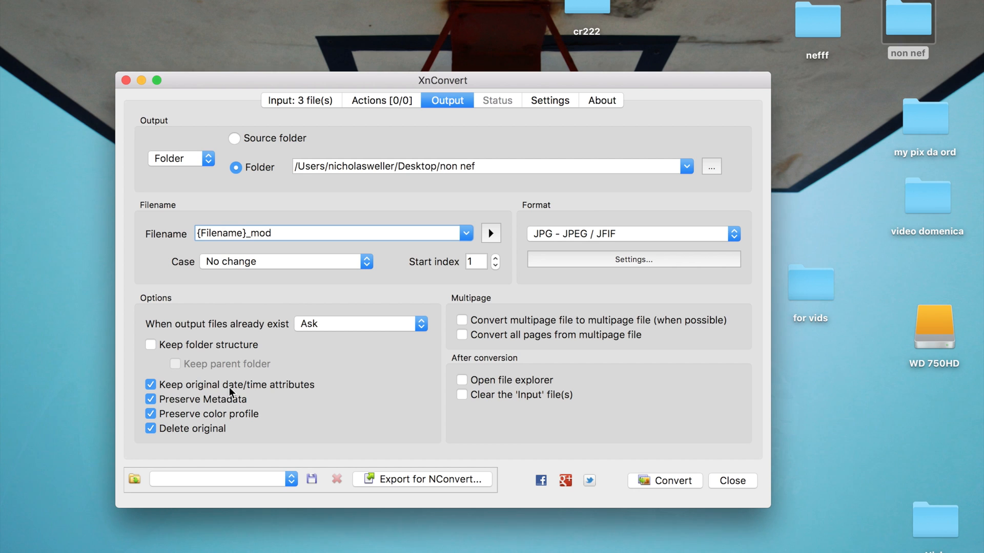
pyautogui.moveTo(221, 403)
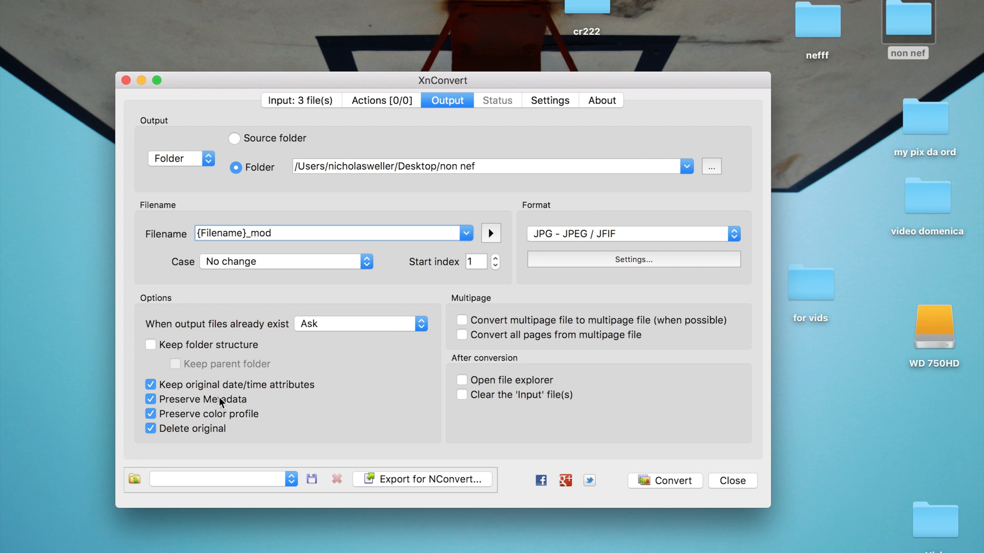
pyautogui.moveTo(250, 421)
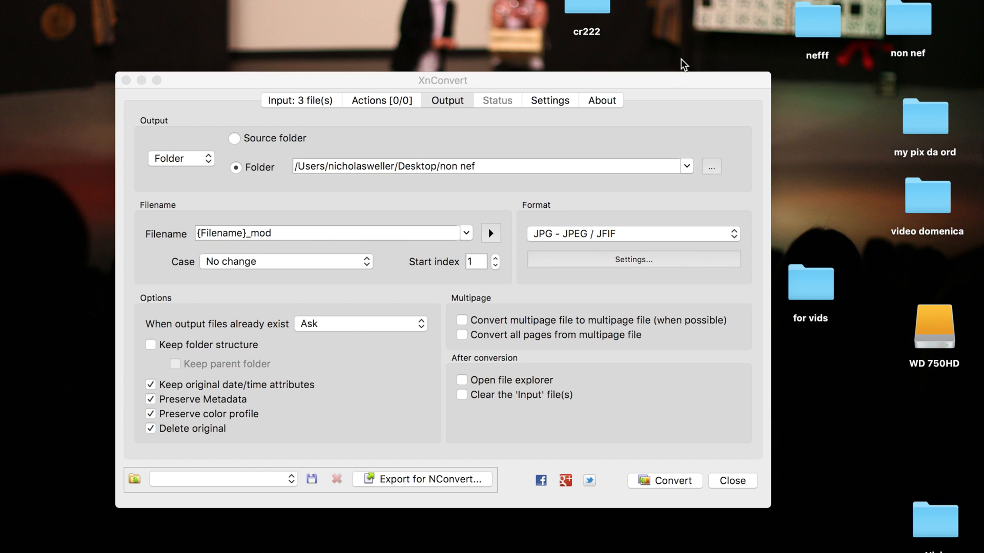
# - Run the conversion, confirm deleting originals, and close XnConvert after zero errors
pyautogui.click(301, 100)
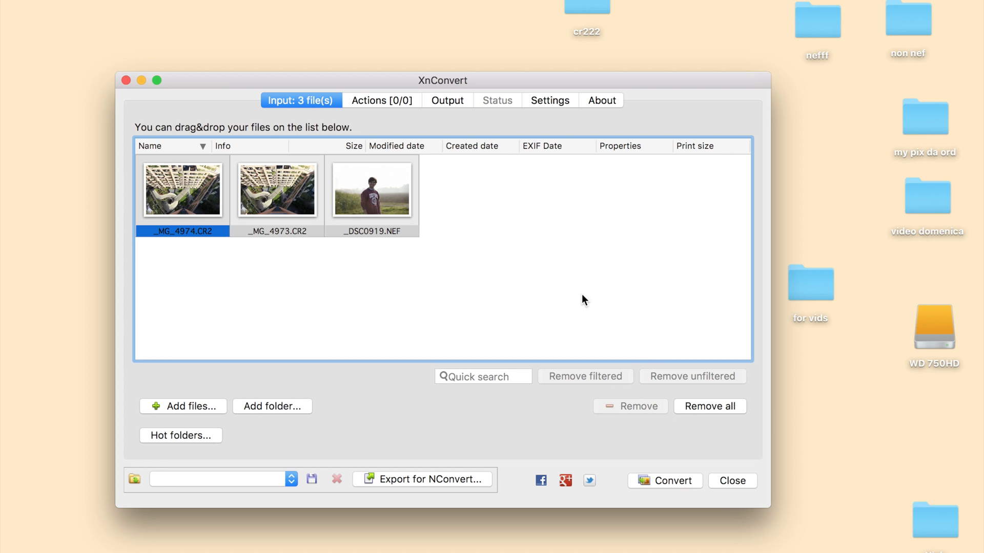
pyautogui.click(664, 481)
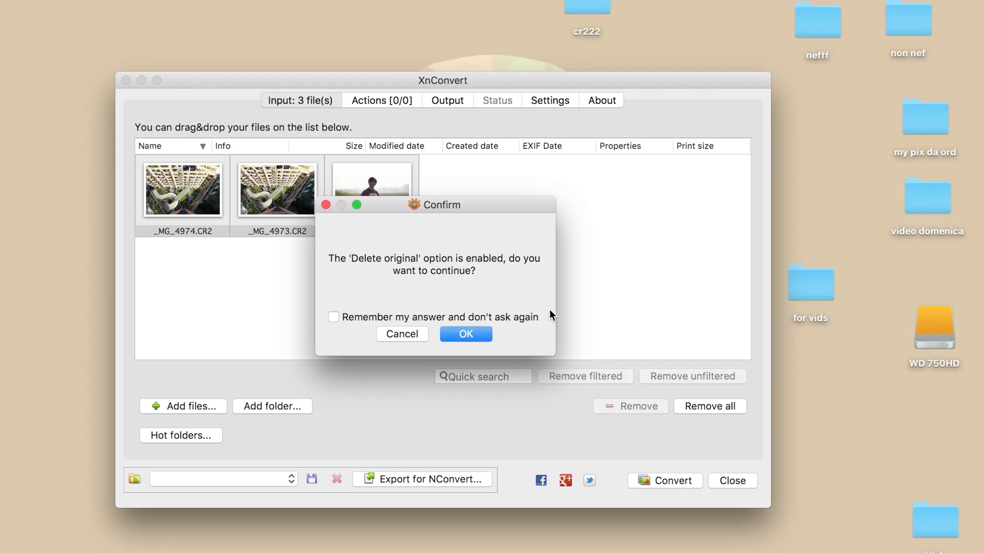
pyautogui.moveTo(327, 263)
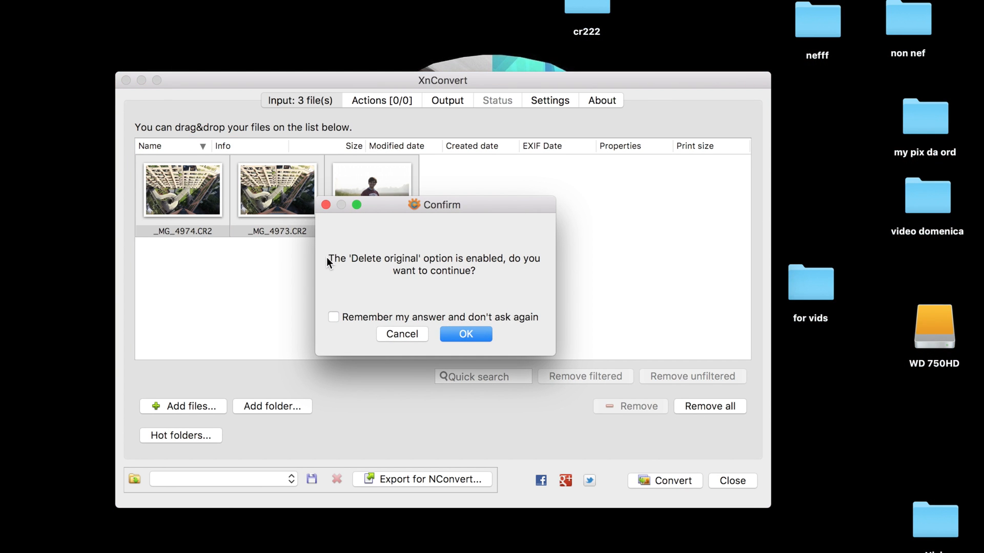
pyautogui.click(466, 334)
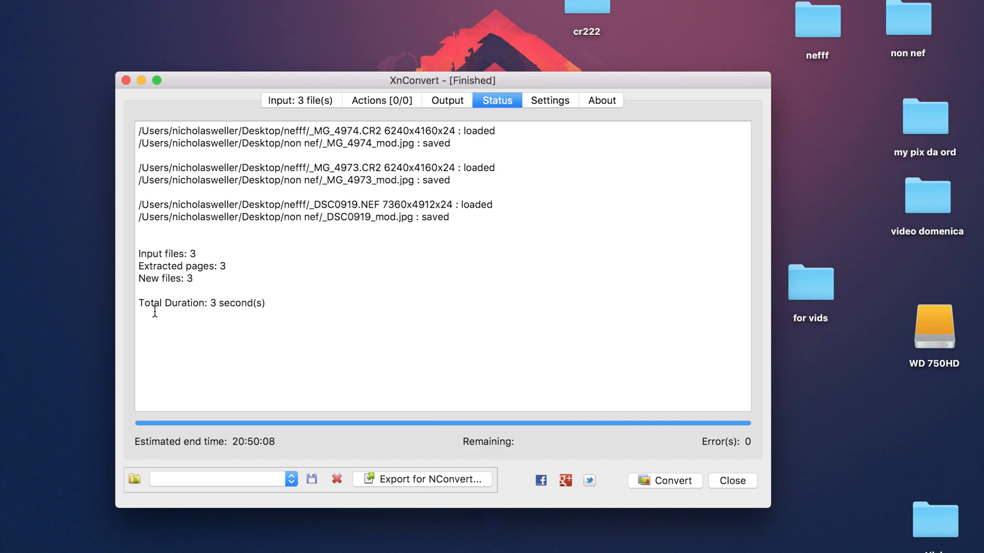
pyautogui.doubleClick(236, 303)
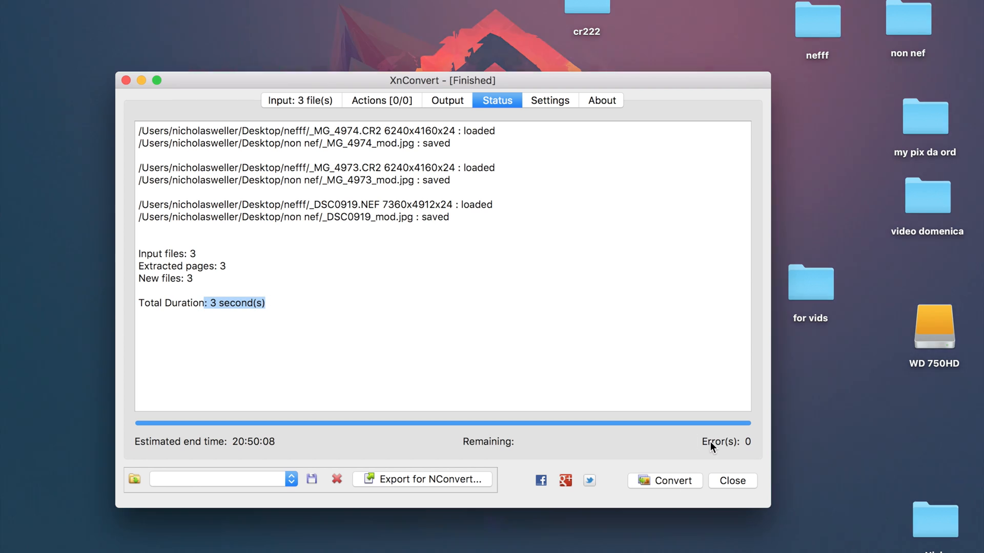
pyautogui.click(732, 480)
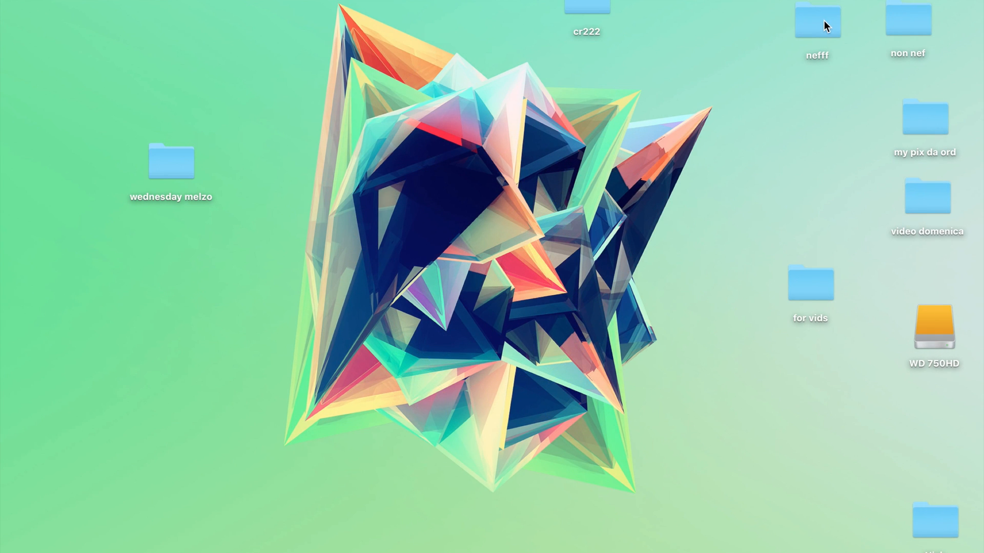
pyautogui.doubleClick(817, 21)
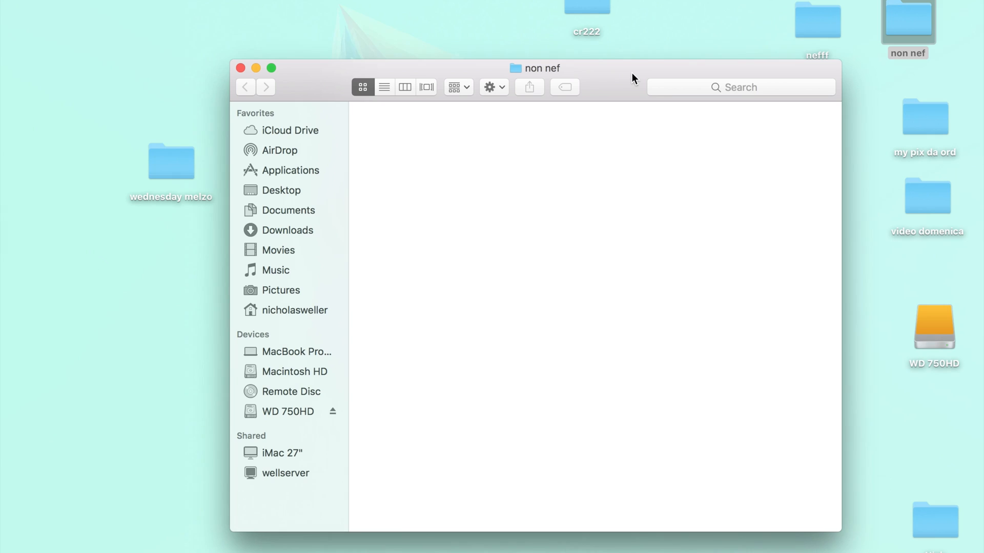
pyautogui.click(551, 139)
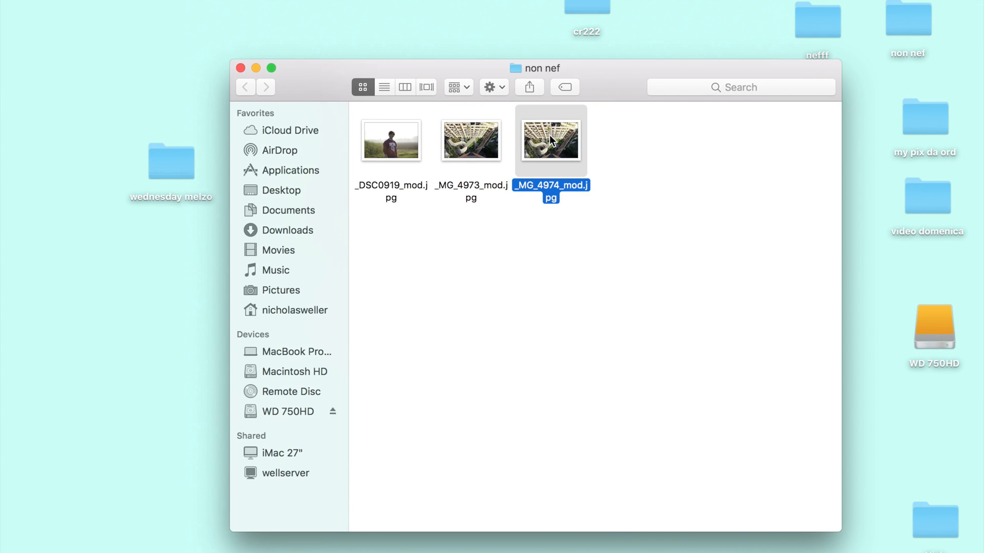
pyautogui.click(241, 68)
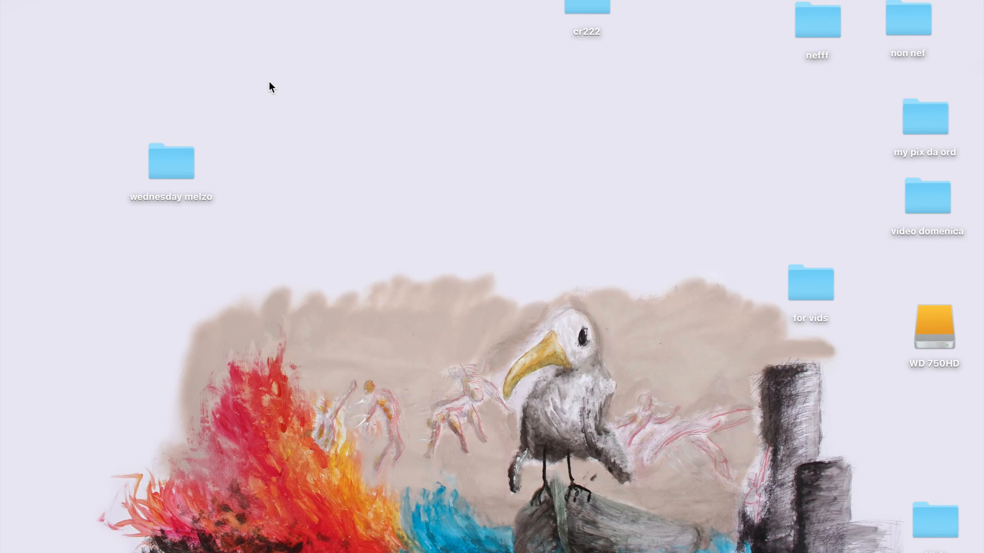